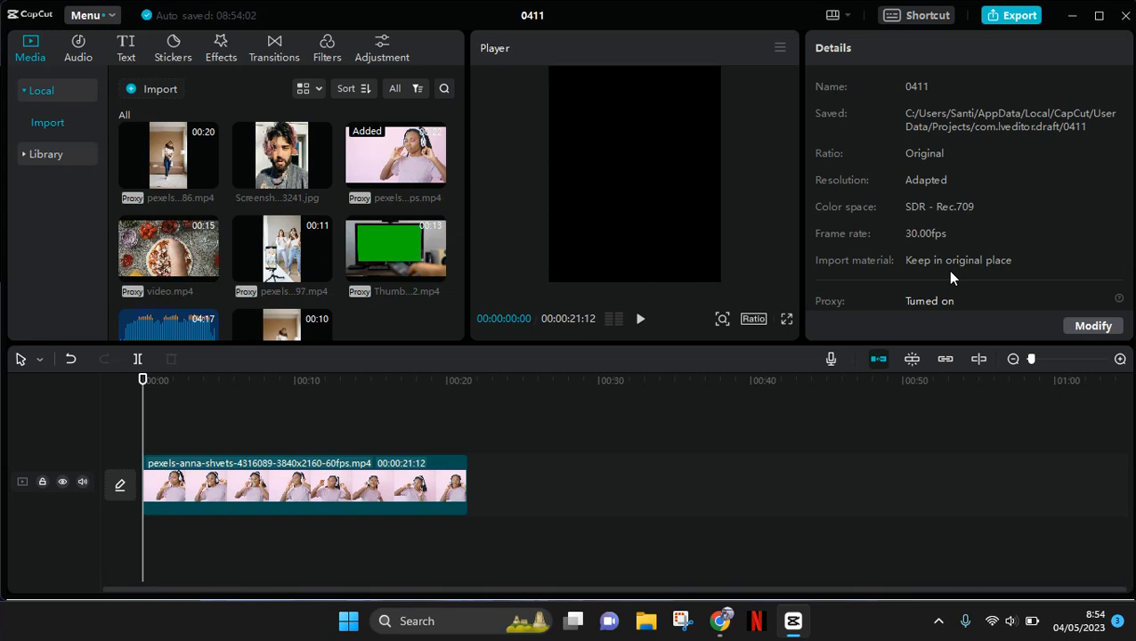
{"action": "mouse_move", "coordinate": [710, 219]}
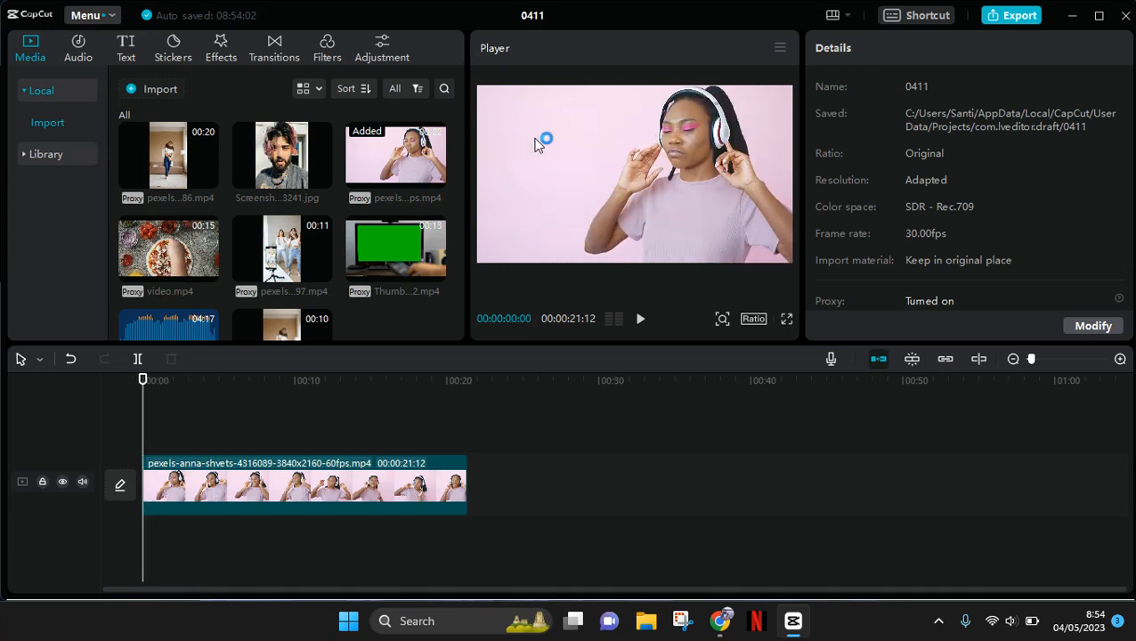
{"action": "mouse_move", "coordinate": [493, 201]}
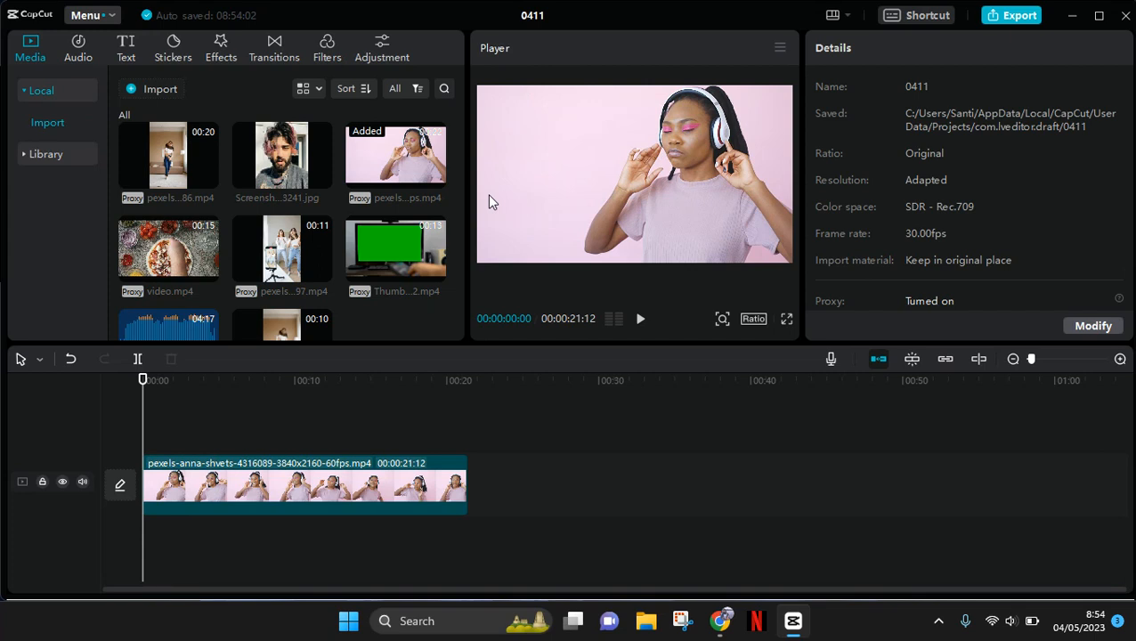
{"action": "mouse_move", "coordinate": [205, 166]}
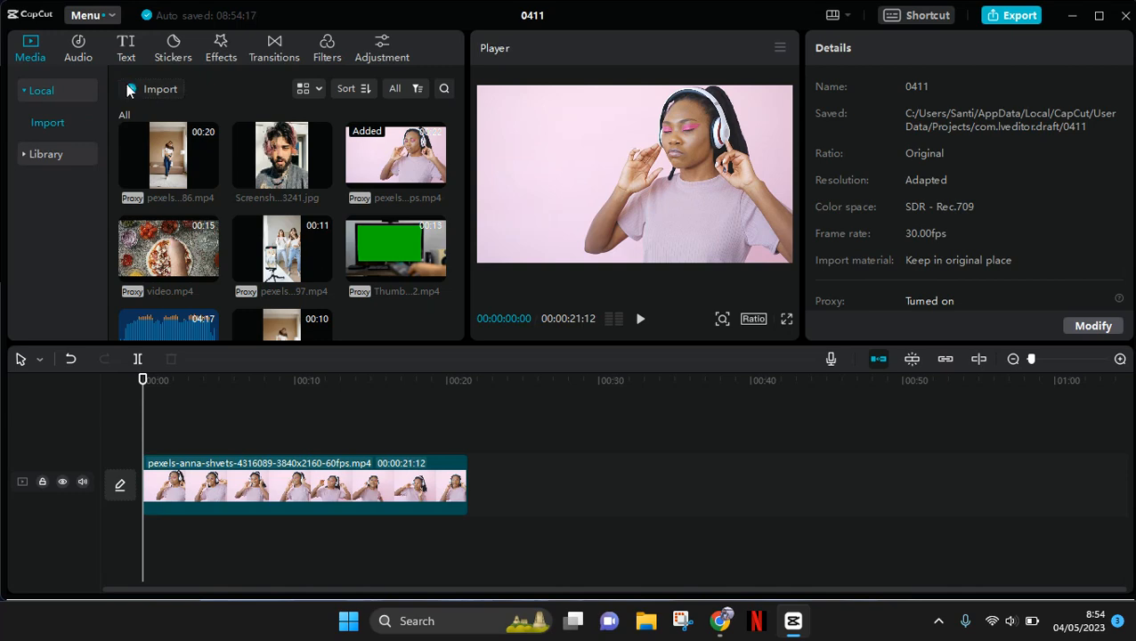
- Import the triangle logo image from the Downloads folder into the media library
{"action": "left_click", "coordinate": [159, 89]}
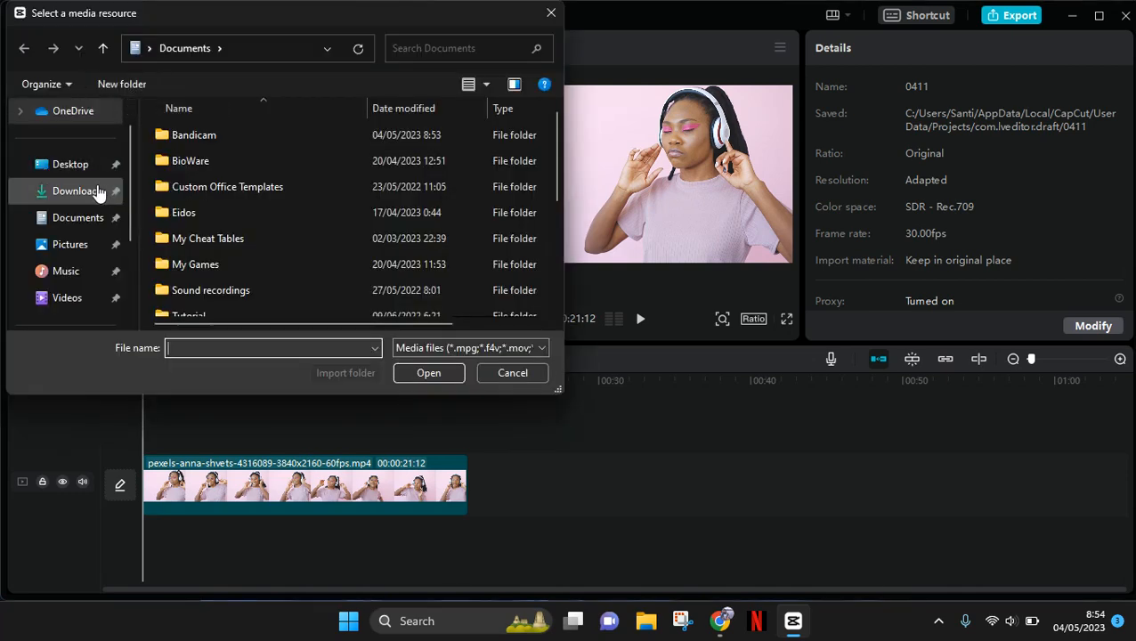
{"action": "left_click", "coordinate": [77, 191]}
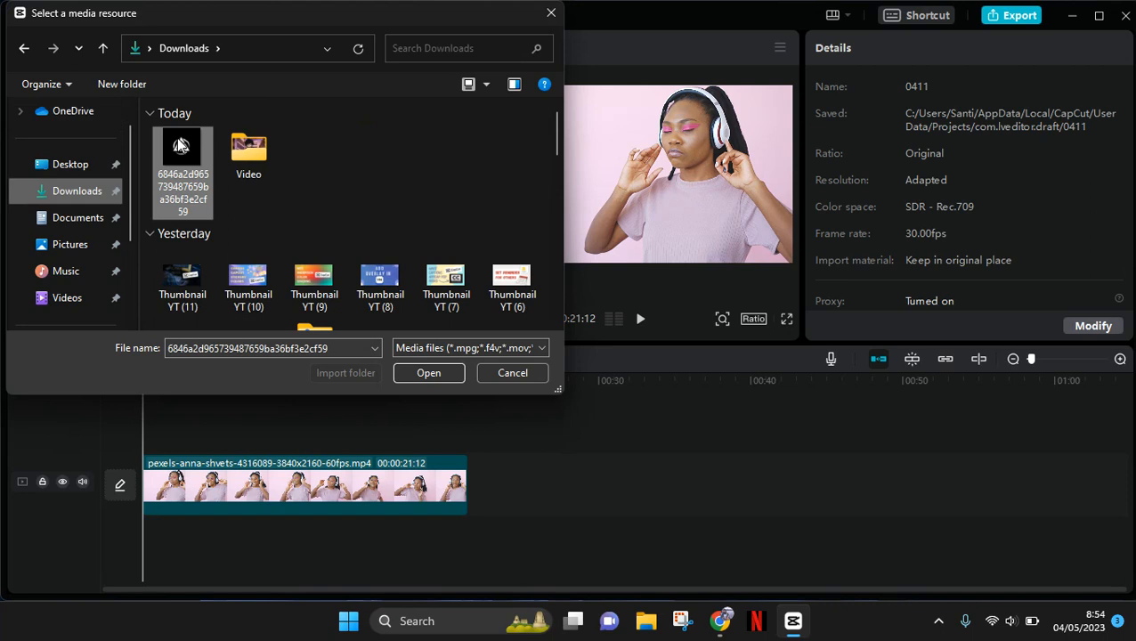
{"action": "left_click", "coordinate": [428, 372]}
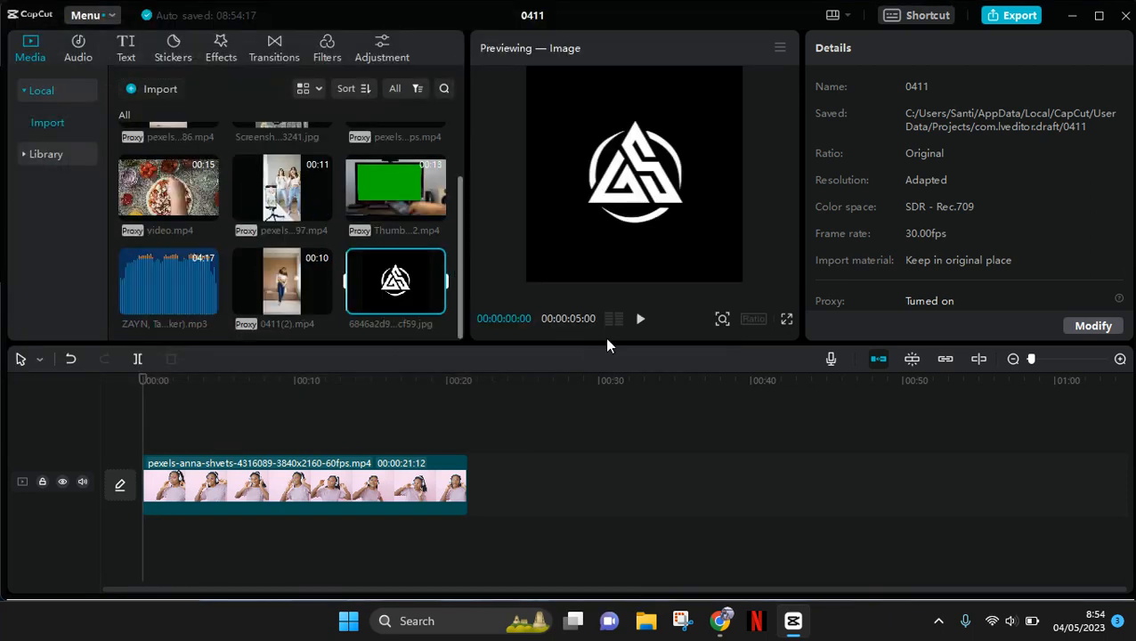
{"action": "mouse_move", "coordinate": [435, 304]}
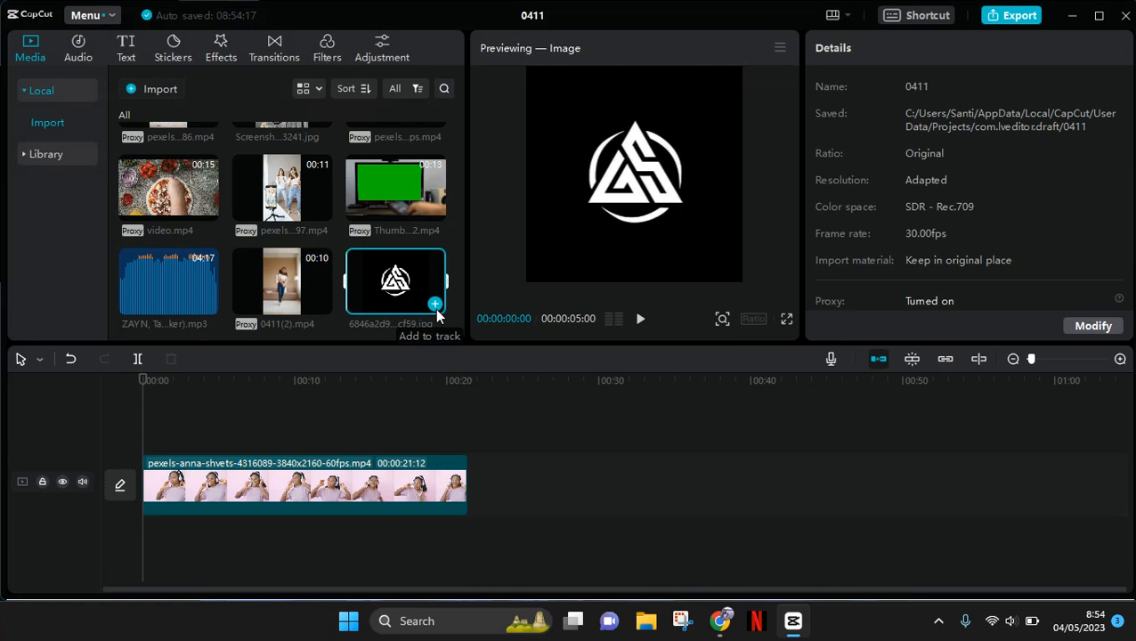
- Add the logo image to a track above the headphone clip, resized to 58%
{"action": "left_click", "coordinate": [435, 305]}
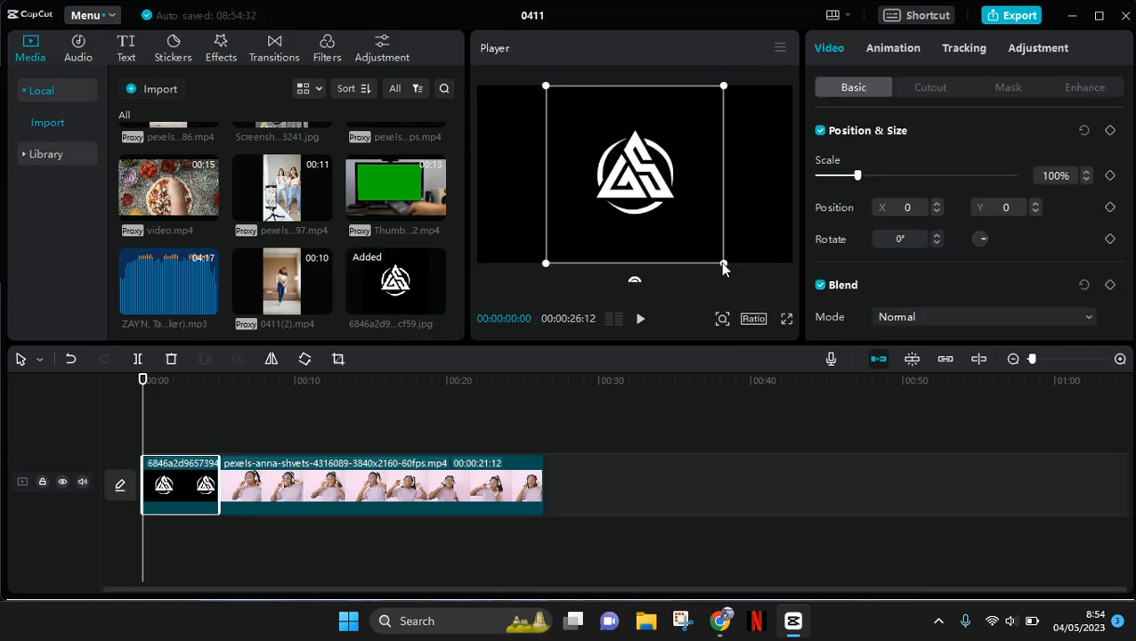
{"action": "left_click_drag", "start_coordinate": [723, 265], "coordinate": [686, 226]}
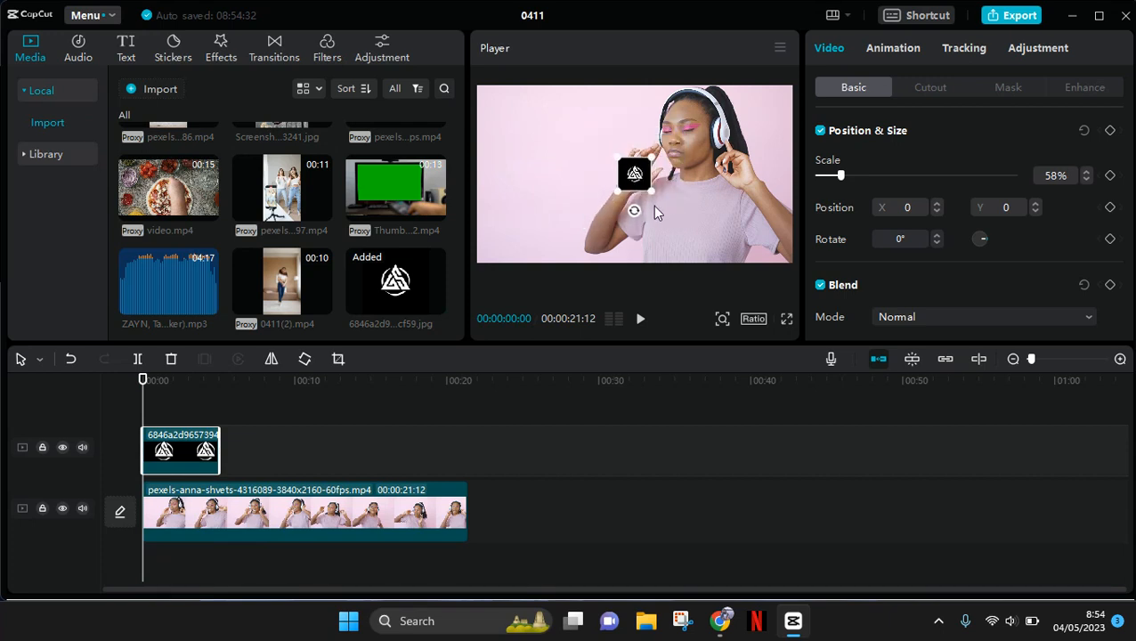
- Shrink the logo to 21%, move it bottom-left, and stretch it across the whole video
{"action": "left_click_drag", "start_coordinate": [634, 173], "coordinate": [543, 130]}
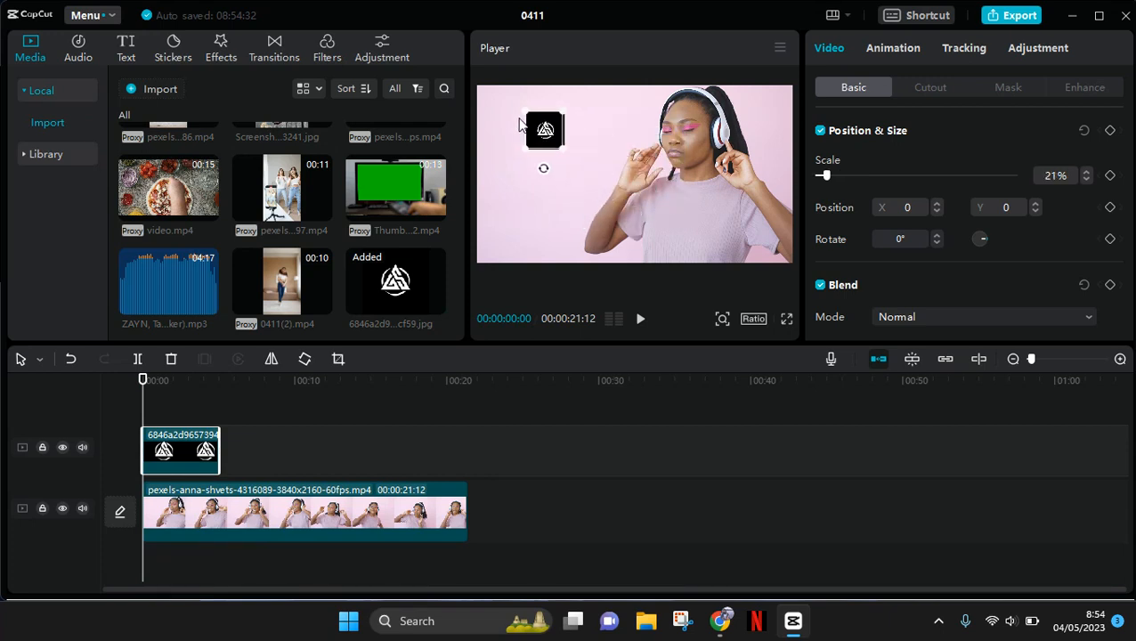
{"action": "left_click_drag", "start_coordinate": [543, 129], "coordinate": [512, 231]}
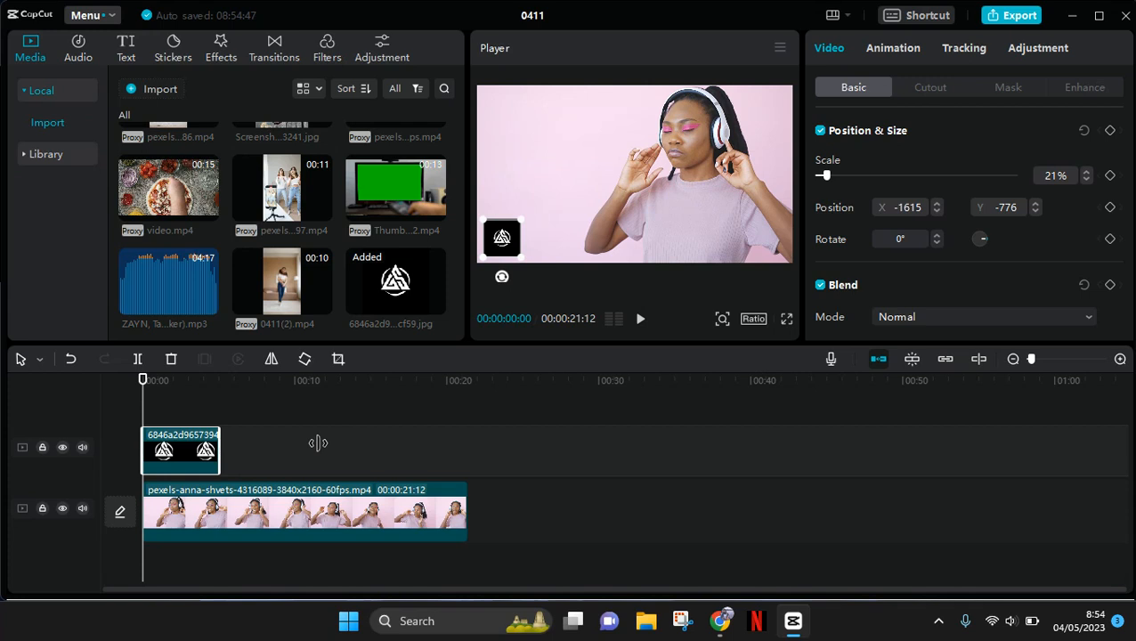
{"action": "left_click_drag", "start_coordinate": [221, 449], "coordinate": [461, 449]}
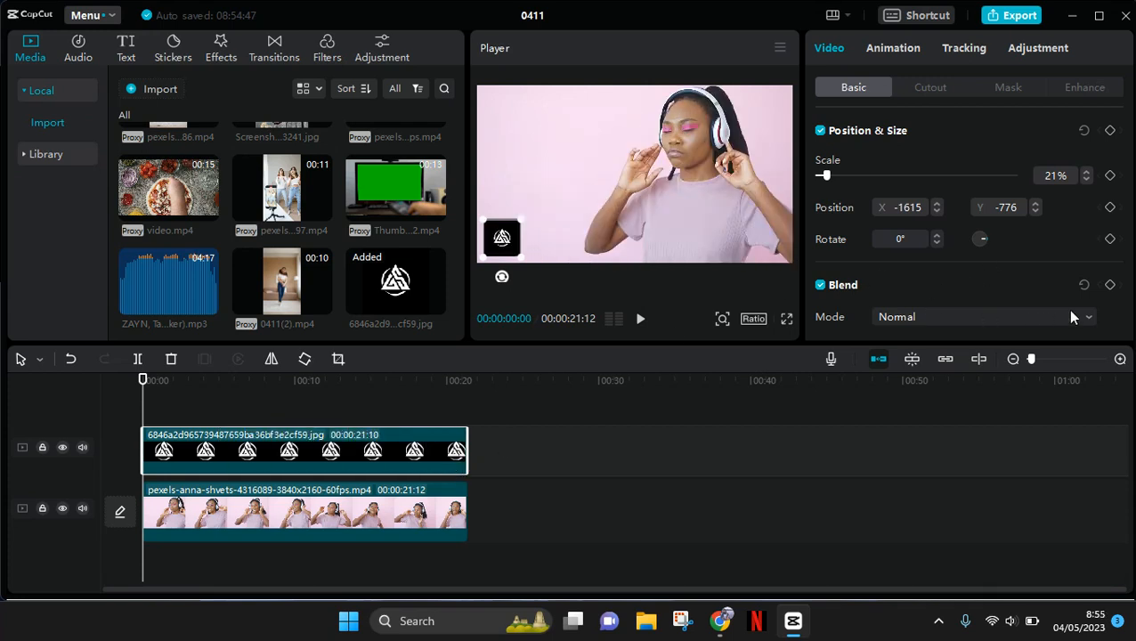
- Set the logo's blend opacity to 77%
{"action": "scroll", "scroll_direction": "down", "scroll_amount": 3}
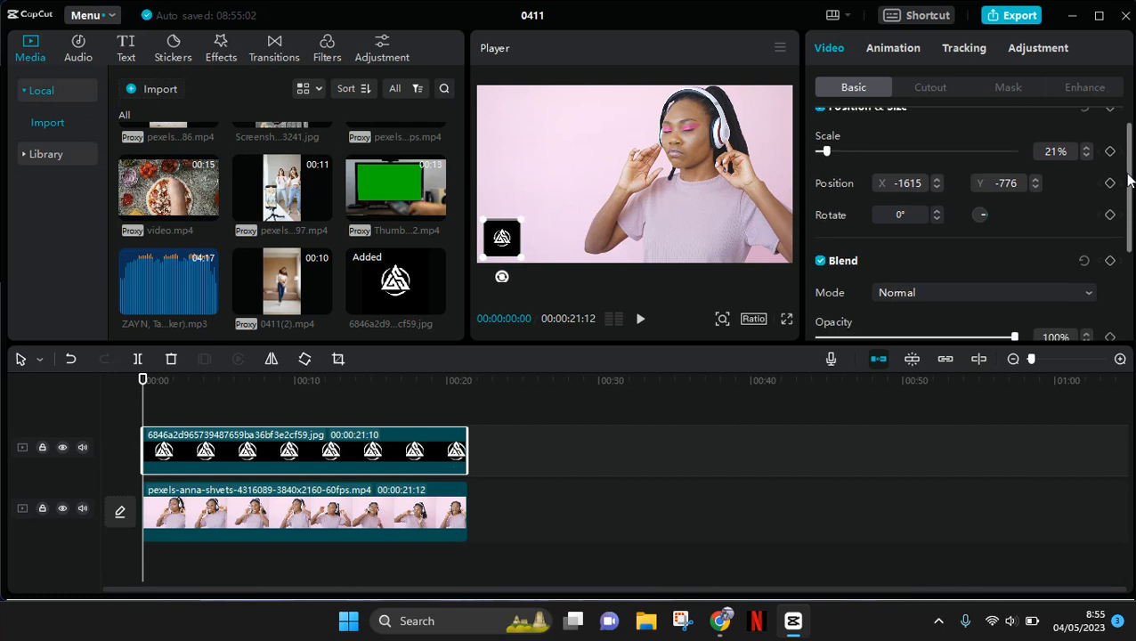
{"action": "left_click_drag", "start_coordinate": [1013, 337], "coordinate": [969, 309]}
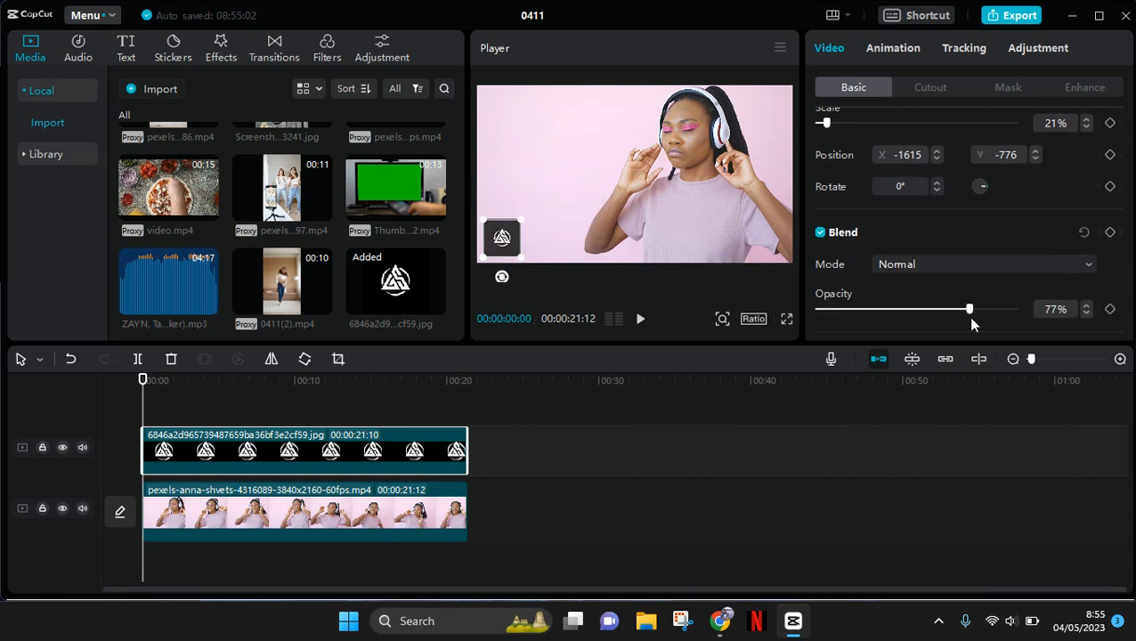
{"action": "left_click_drag", "start_coordinate": [970, 309], "coordinate": [915, 309]}
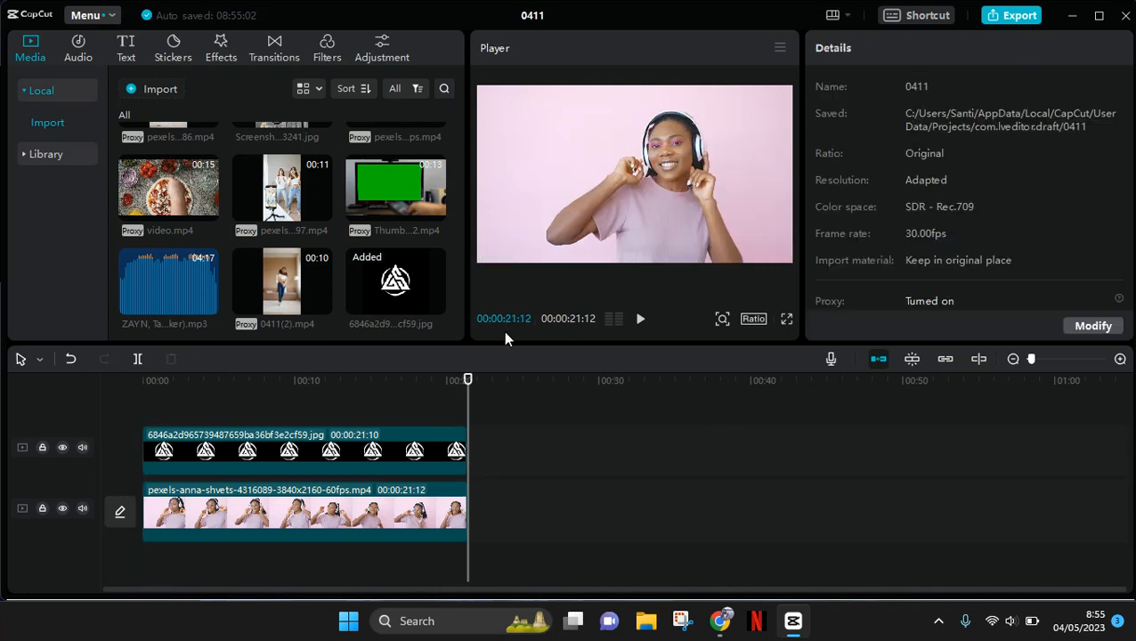
- Play the video from 0 seconds to preview the faded corner logo
{"action": "left_click", "coordinate": [142, 380]}
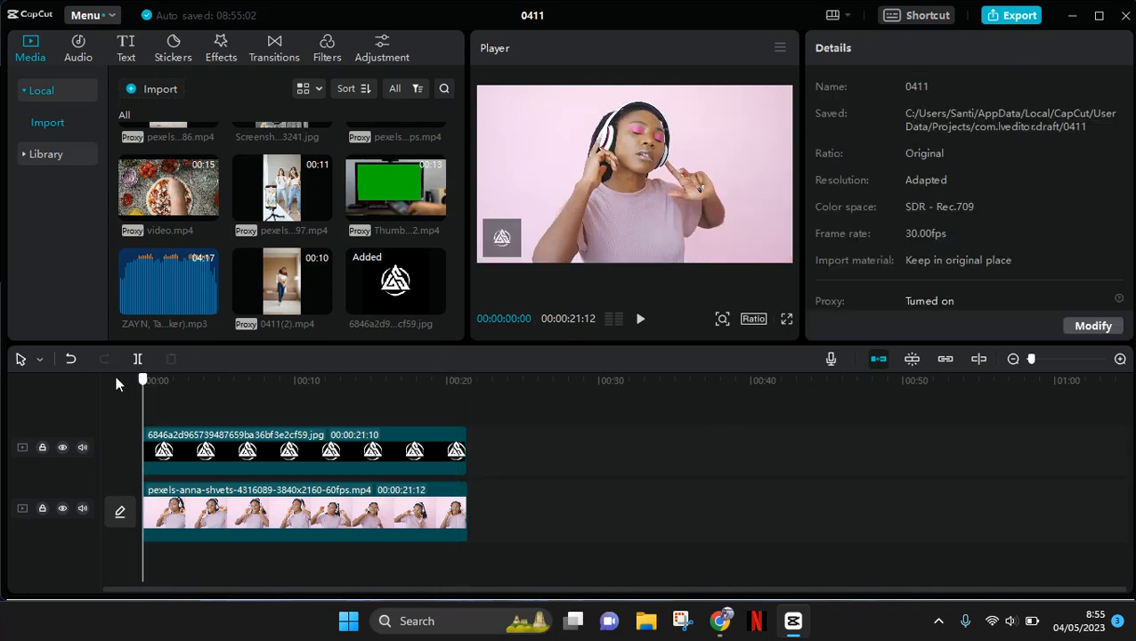
{"action": "left_click", "coordinate": [640, 319]}
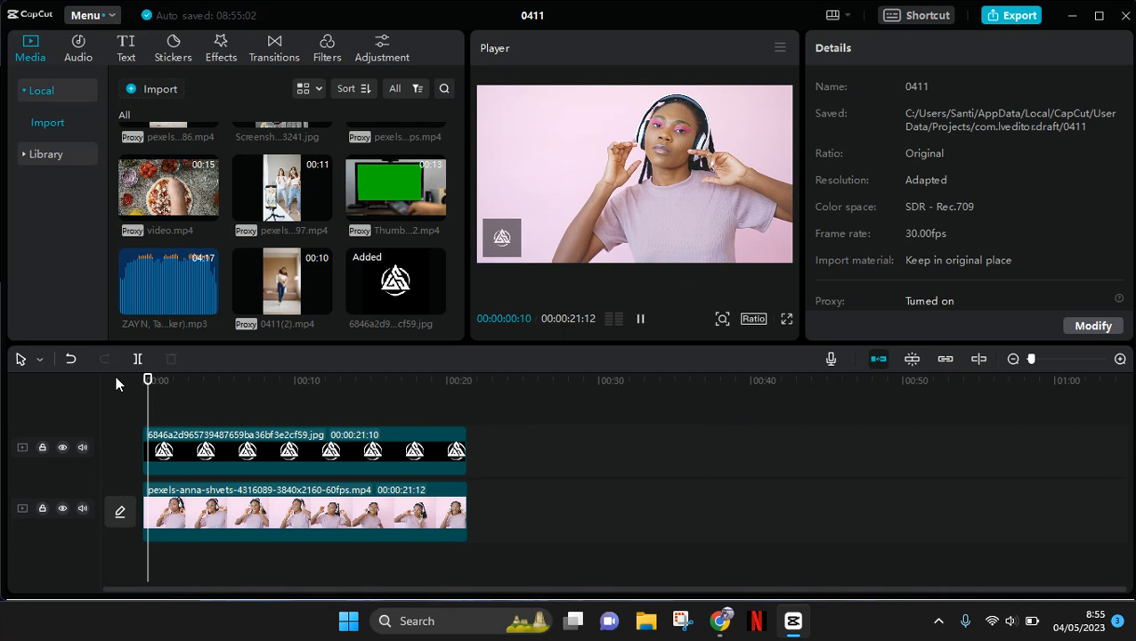